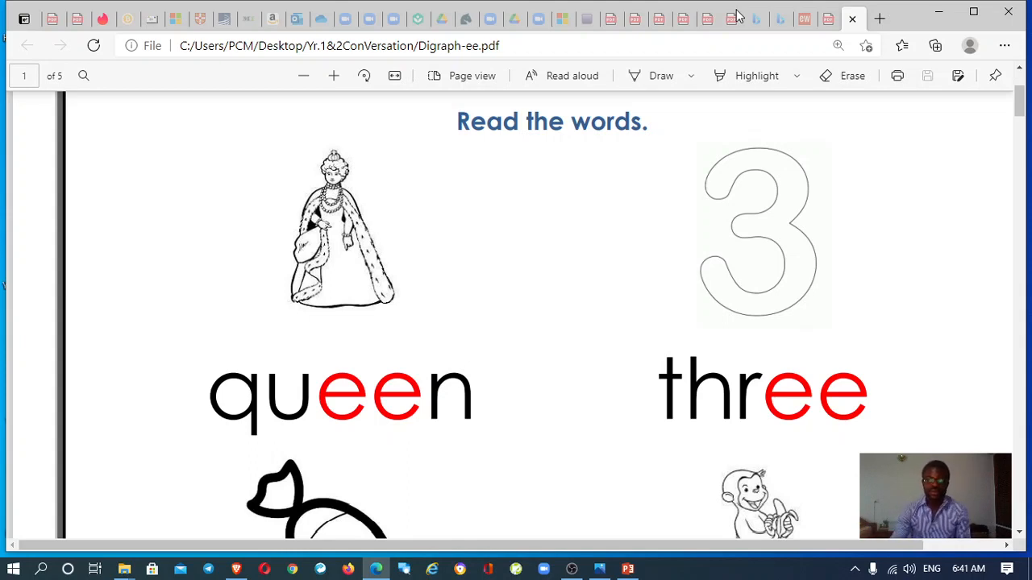
mouse_move(729, 167)
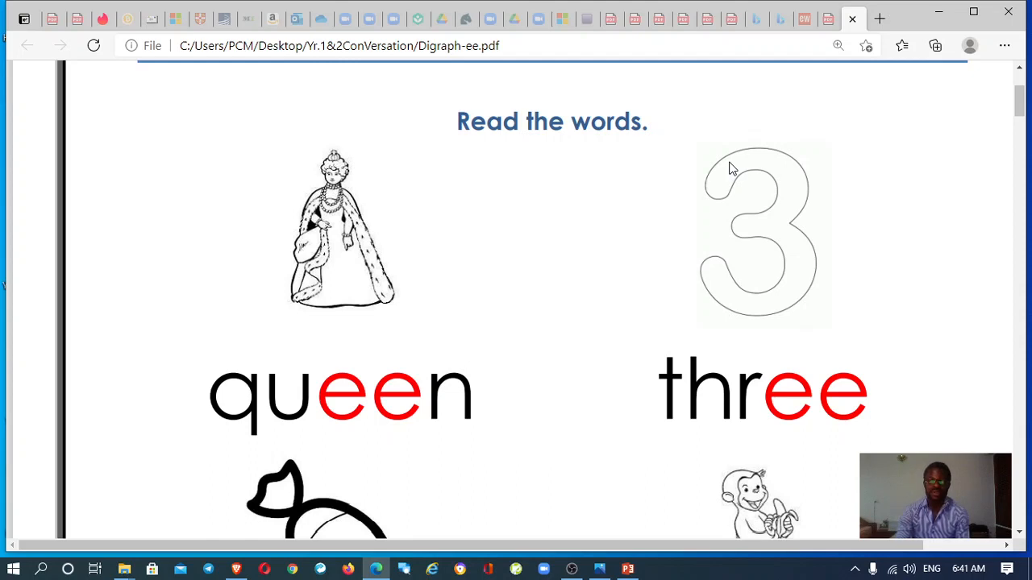
mouse_move(419, 327)
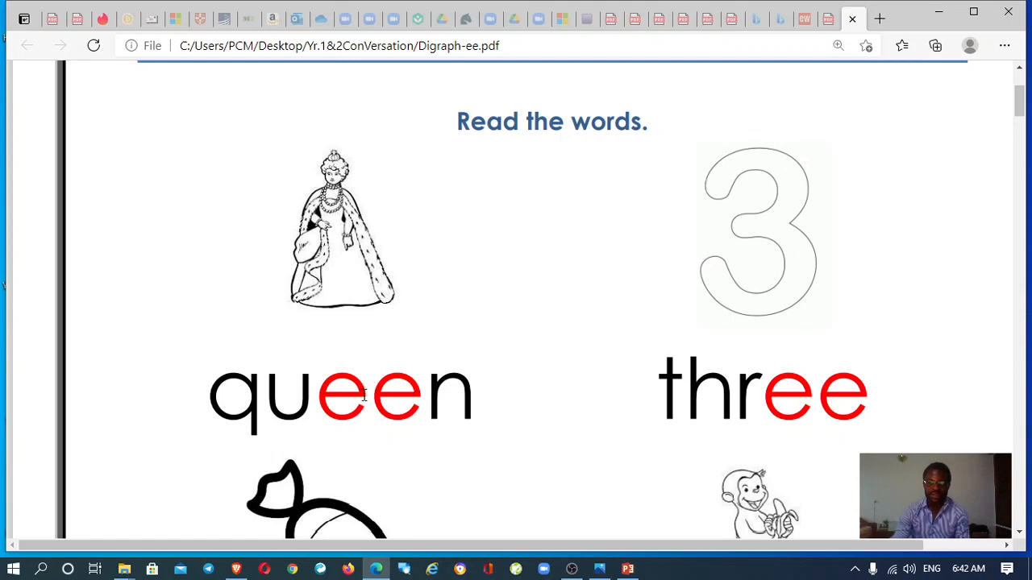
mouse_move(671, 266)
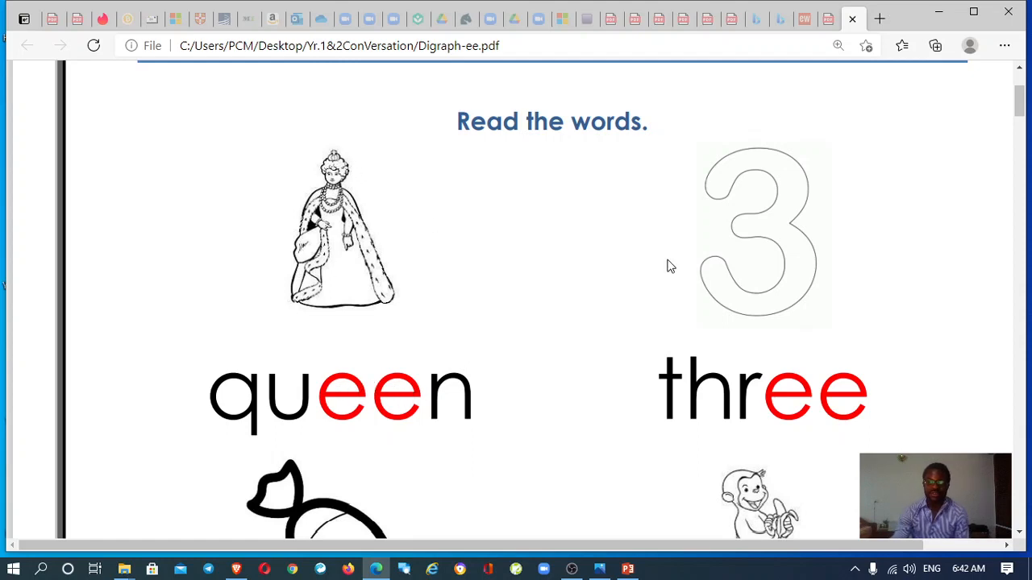
mouse_move(359, 180)
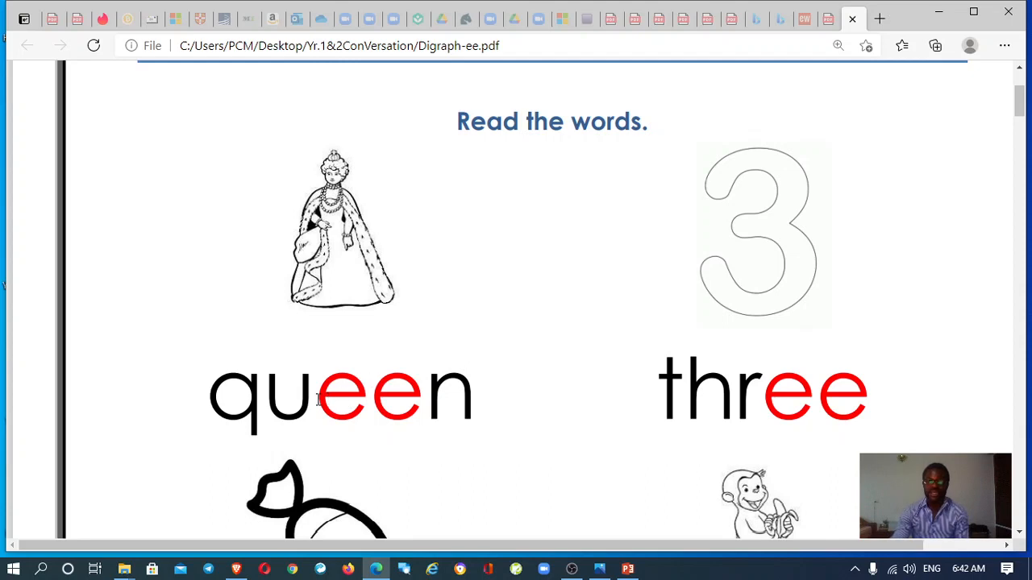
mouse_move(384, 396)
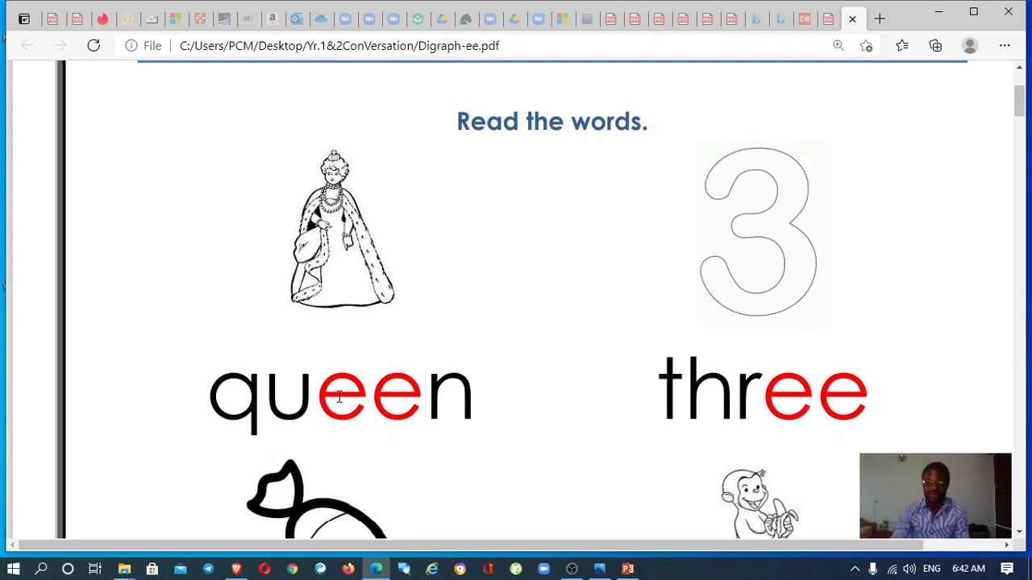
mouse_move(826, 188)
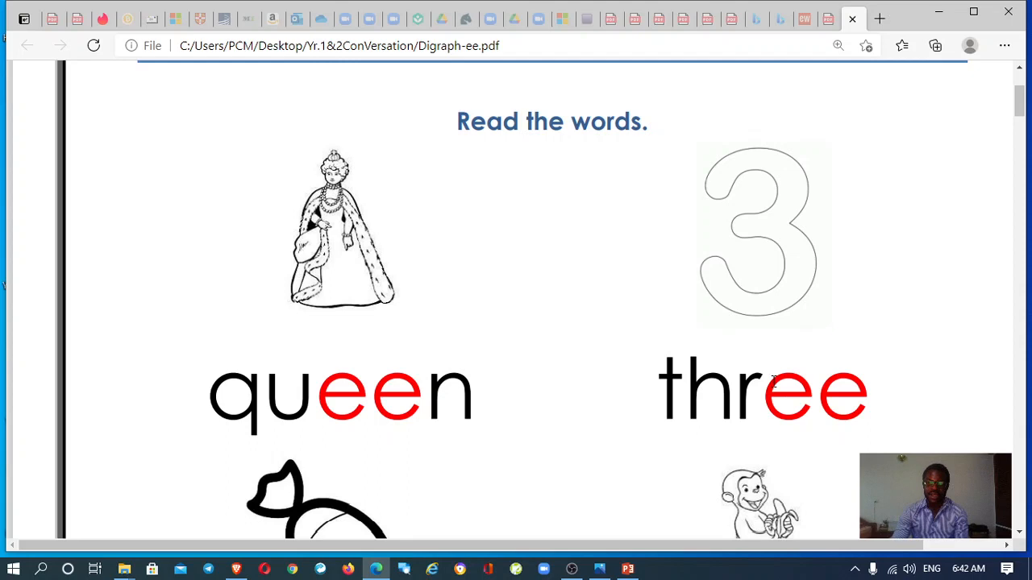
scroll("down", 3)
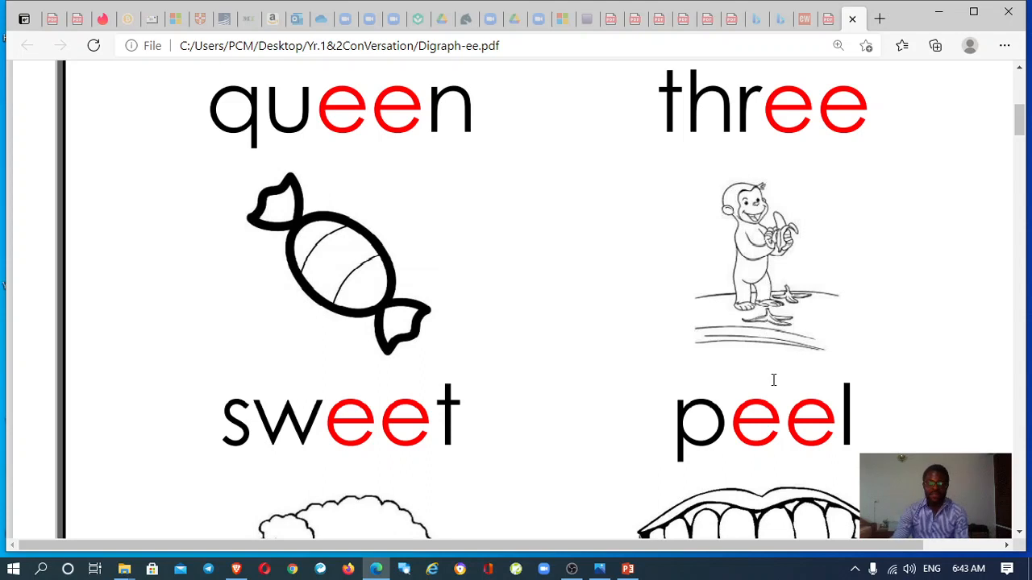
scroll("down", 3)
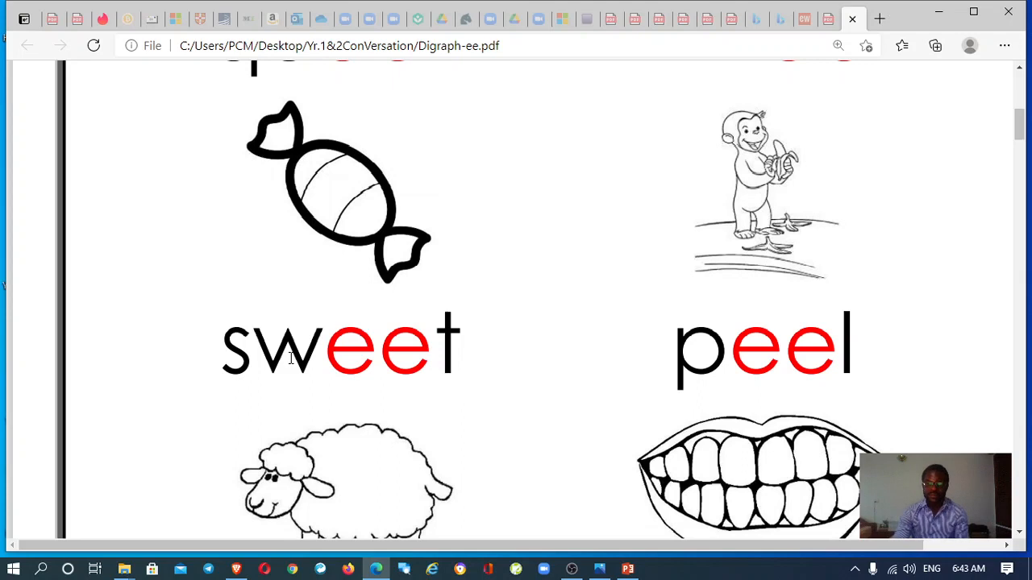
mouse_move(589, 339)
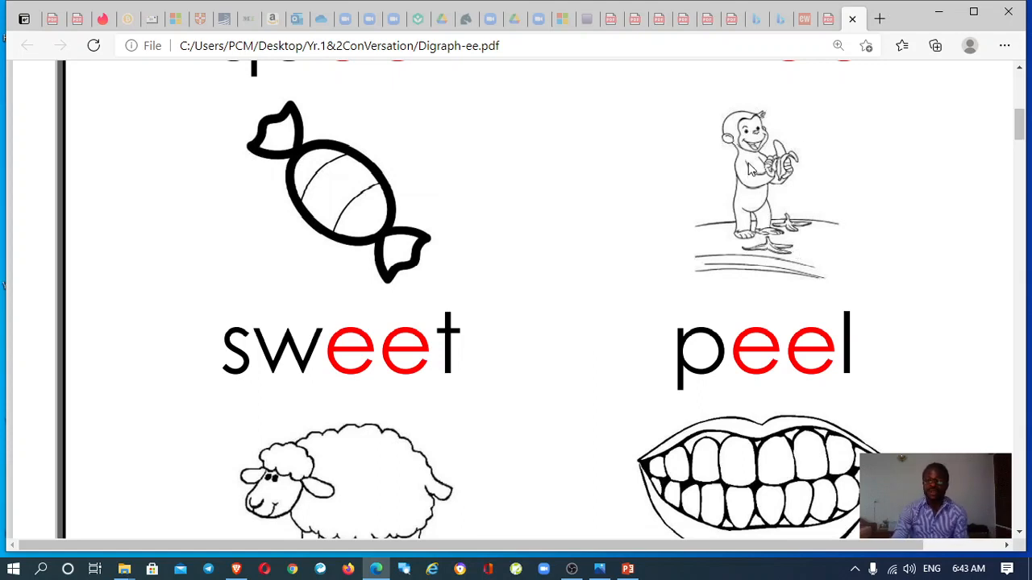
mouse_move(766, 165)
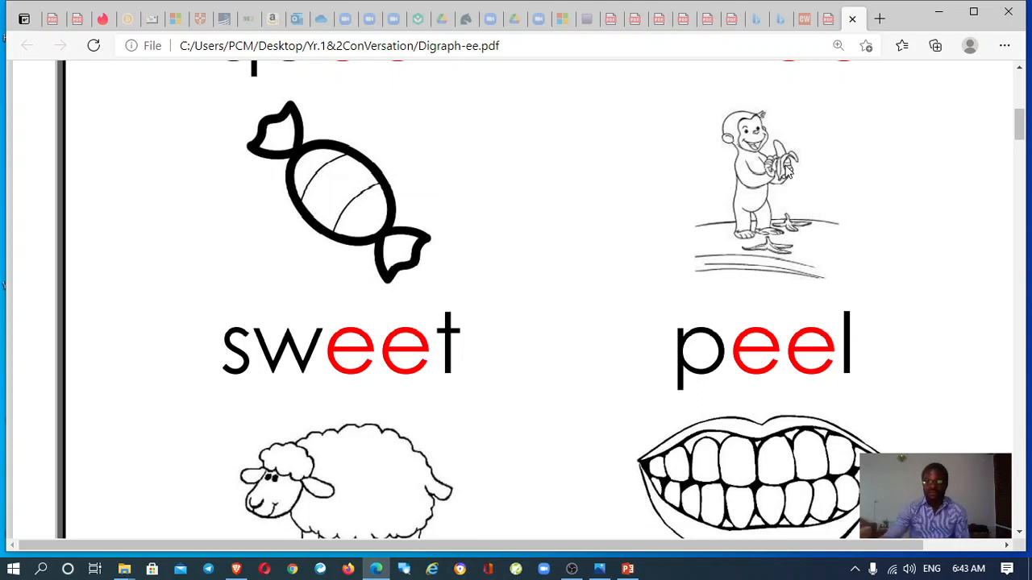
mouse_move(746, 171)
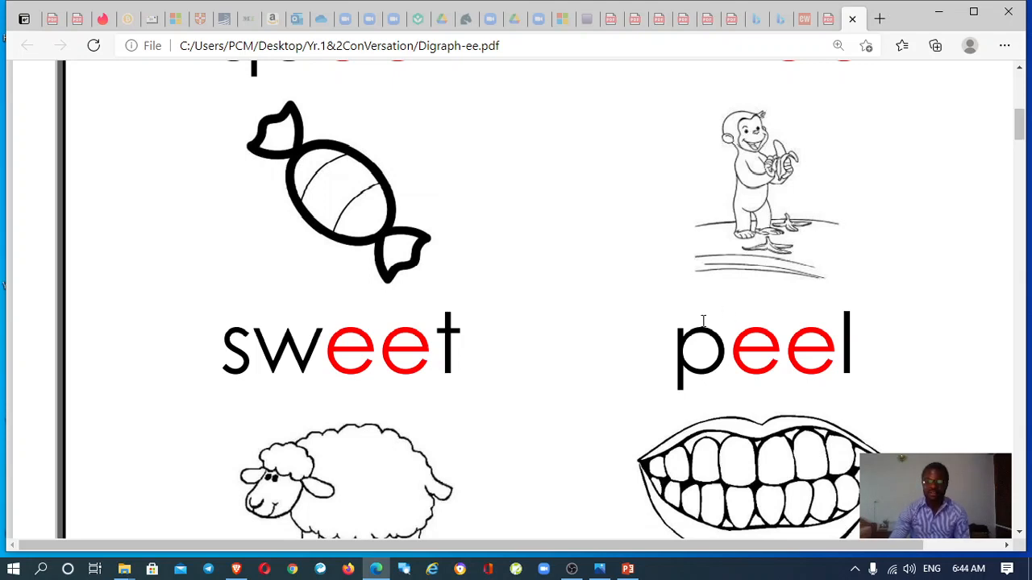
mouse_move(766, 254)
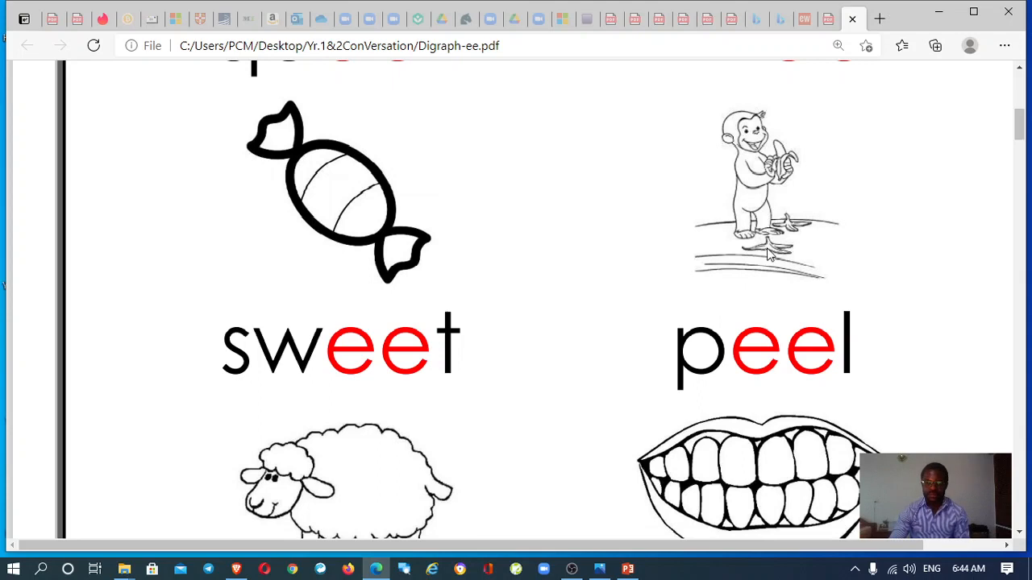
scroll("down", 3)
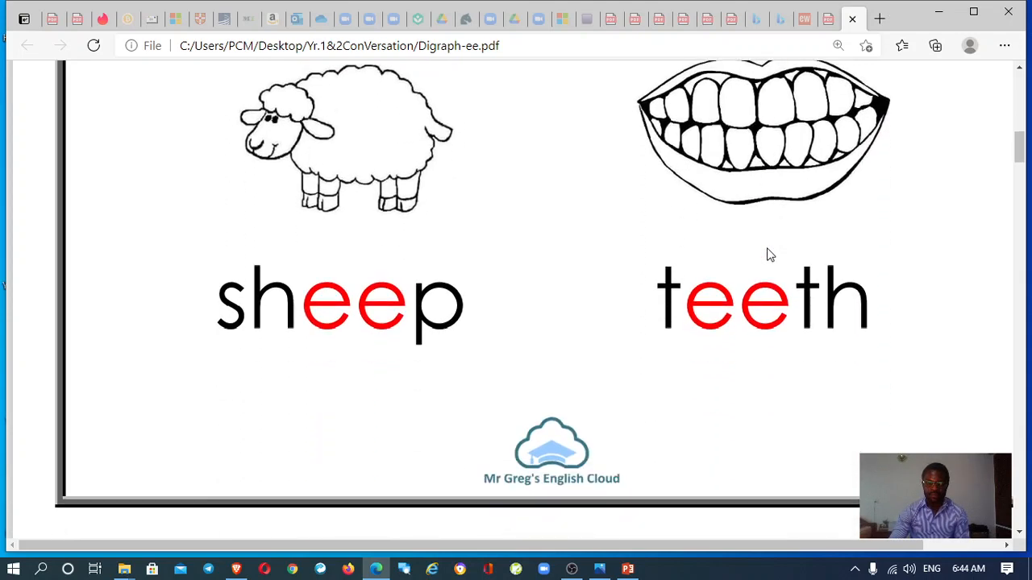
mouse_move(356, 319)
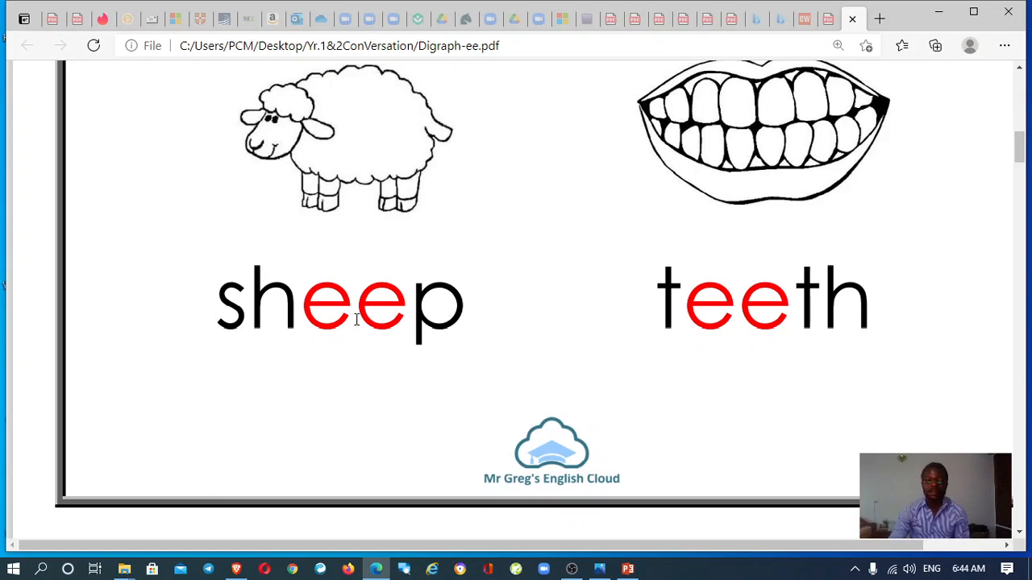
mouse_move(368, 133)
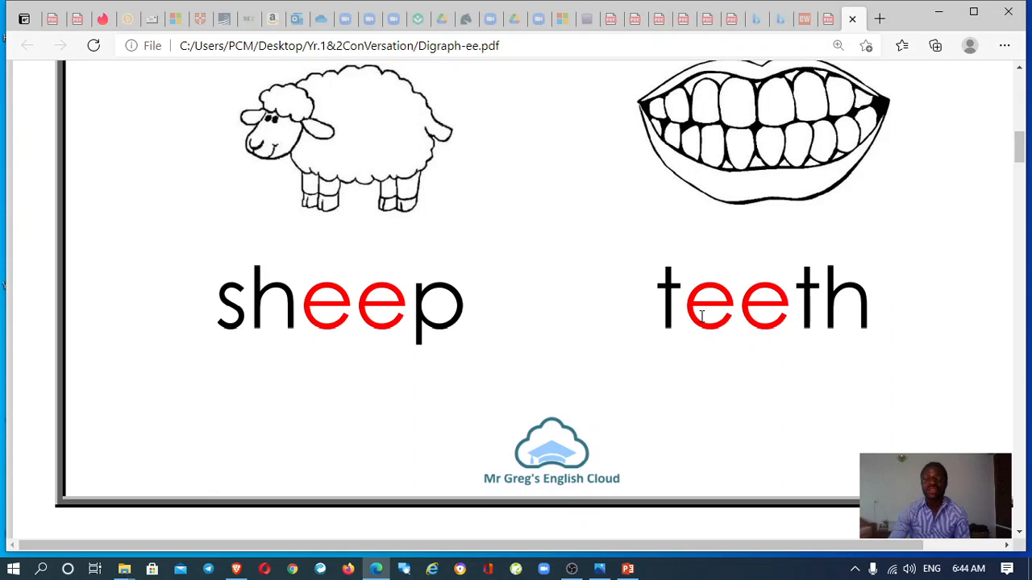
mouse_move(616, 342)
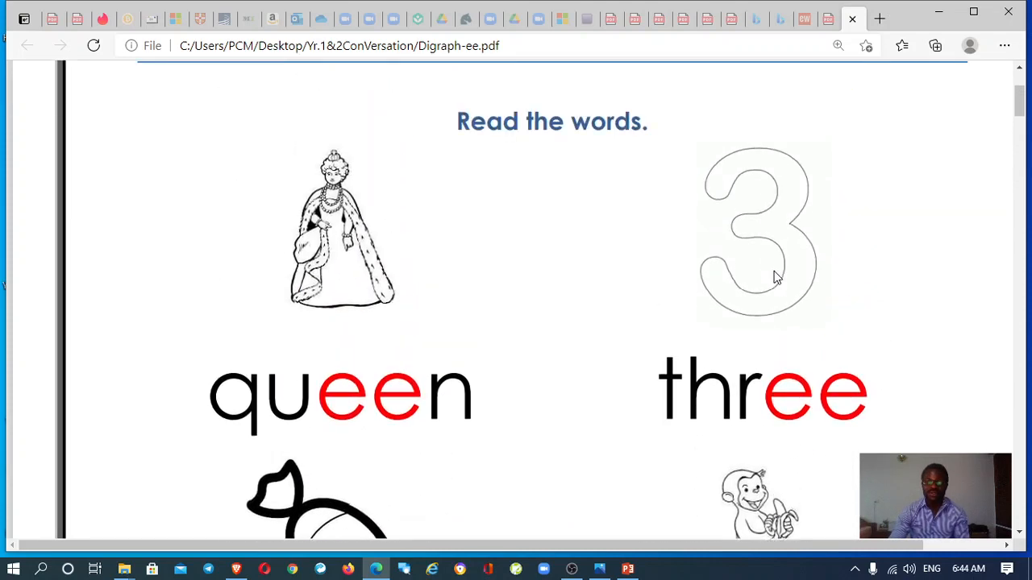
scroll("down", 3)
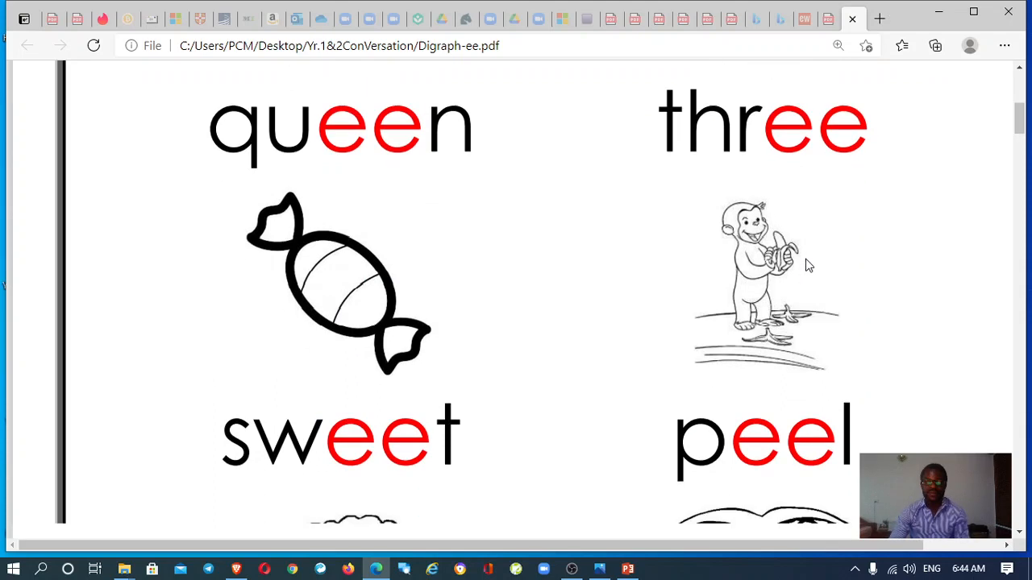
scroll("down", 3)
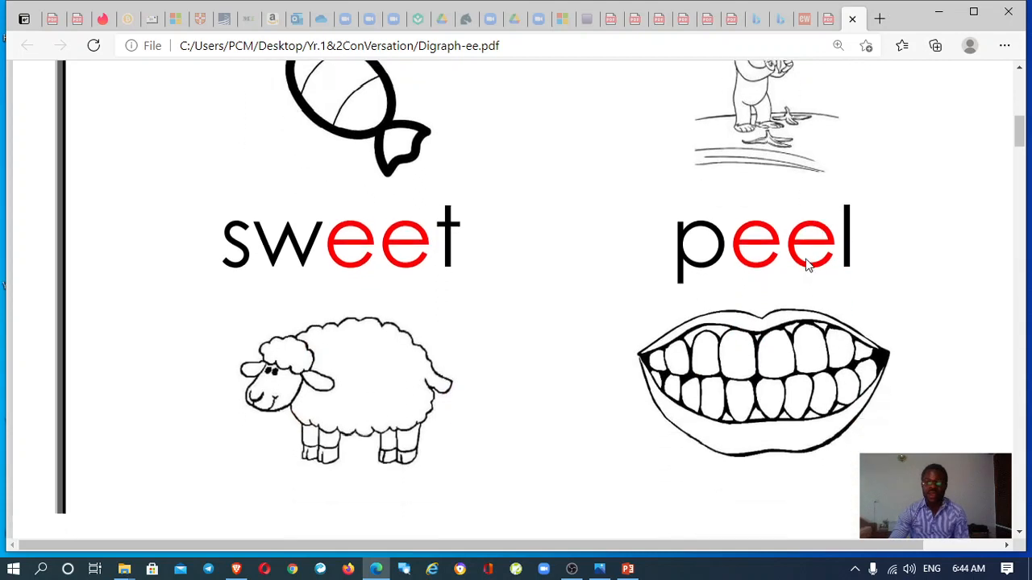
scroll("down", 3)
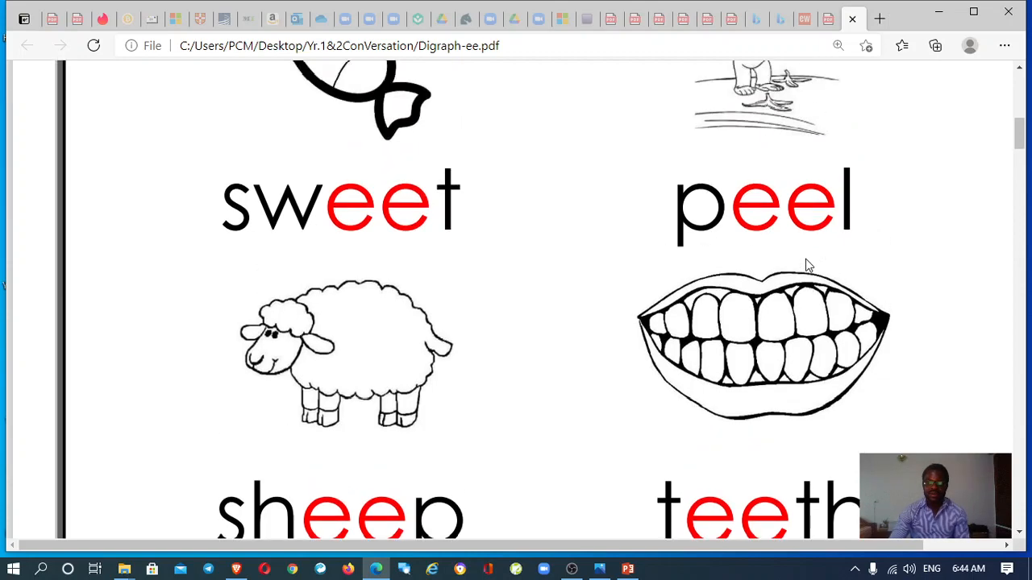
scroll("down", 3)
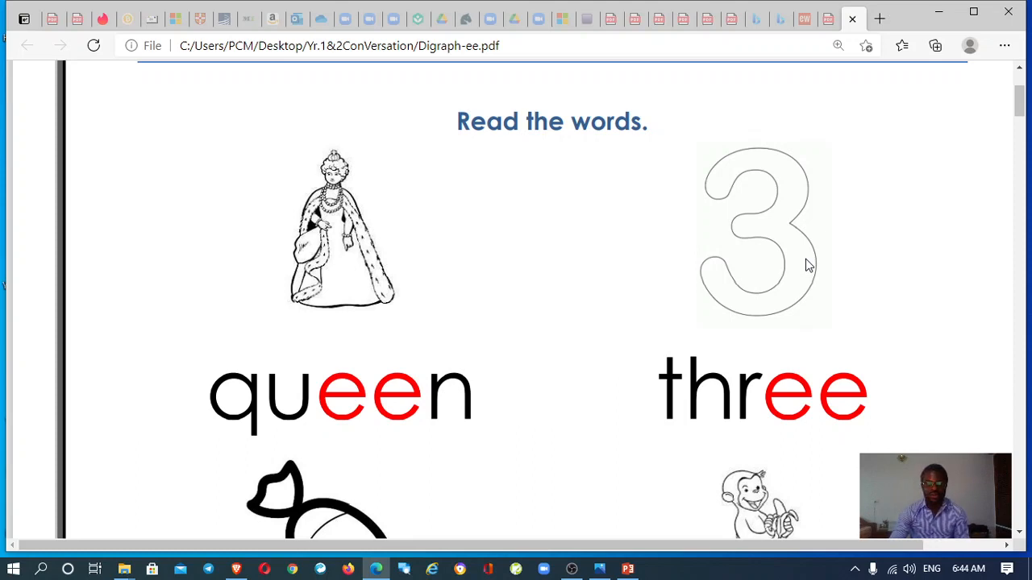
scroll("down", 3)
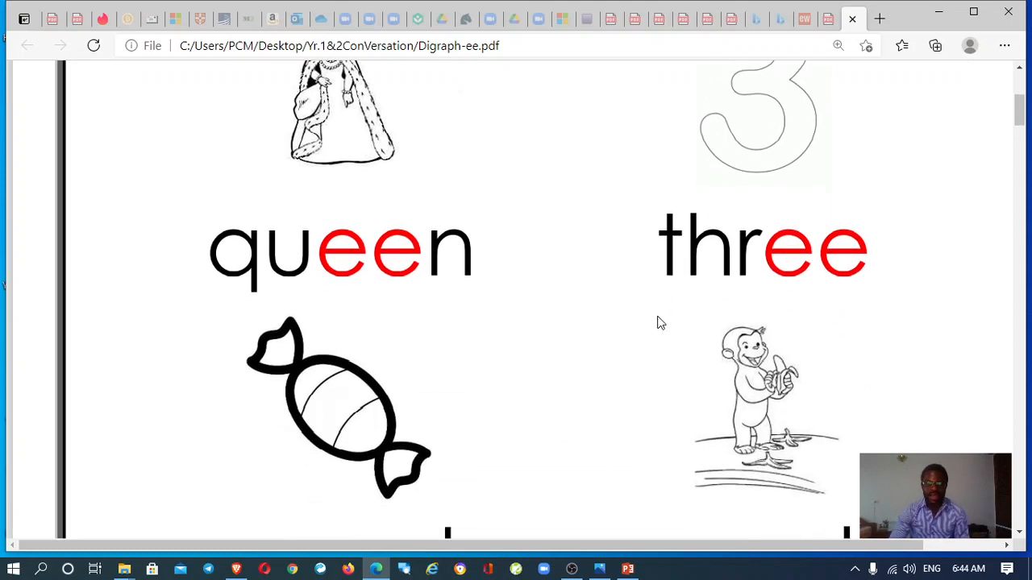
scroll("down", 3)
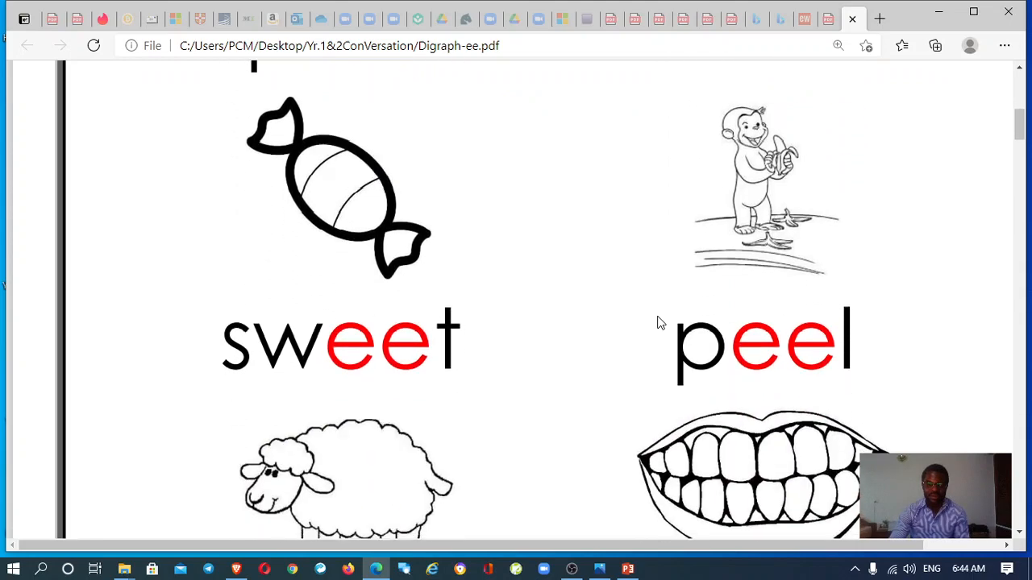
scroll("down", 3)
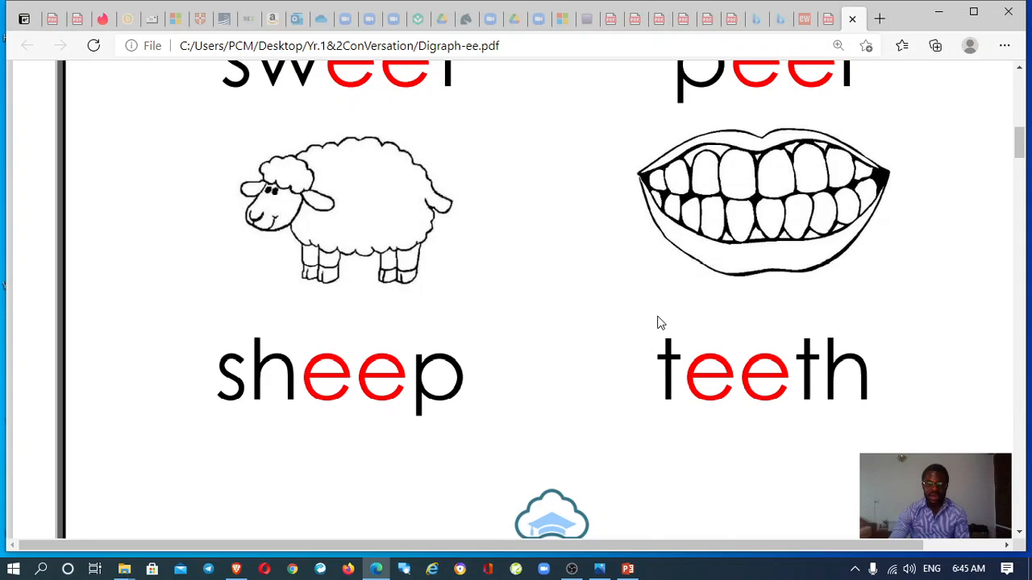
scroll("down", 3)
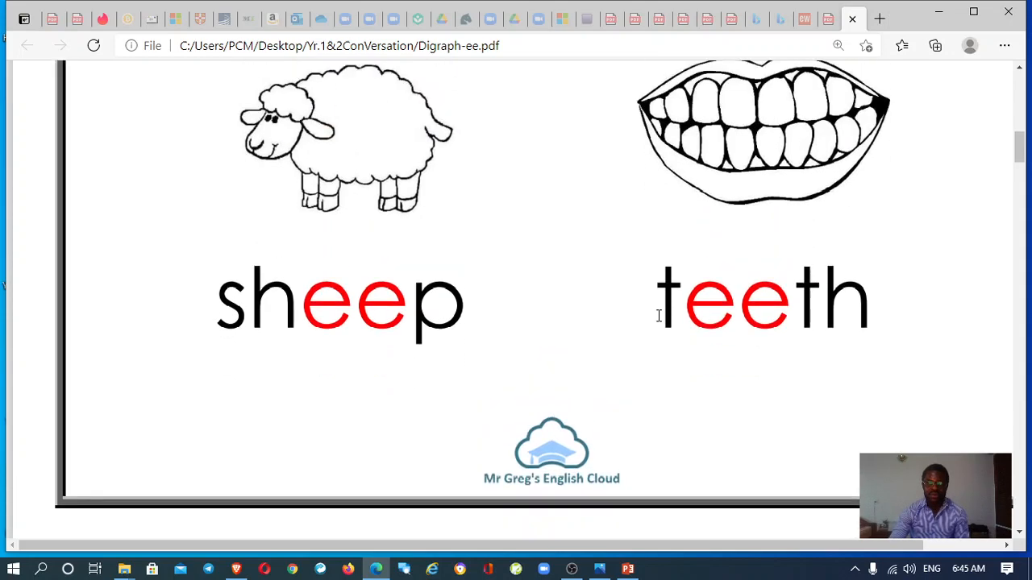
scroll("down", 3)
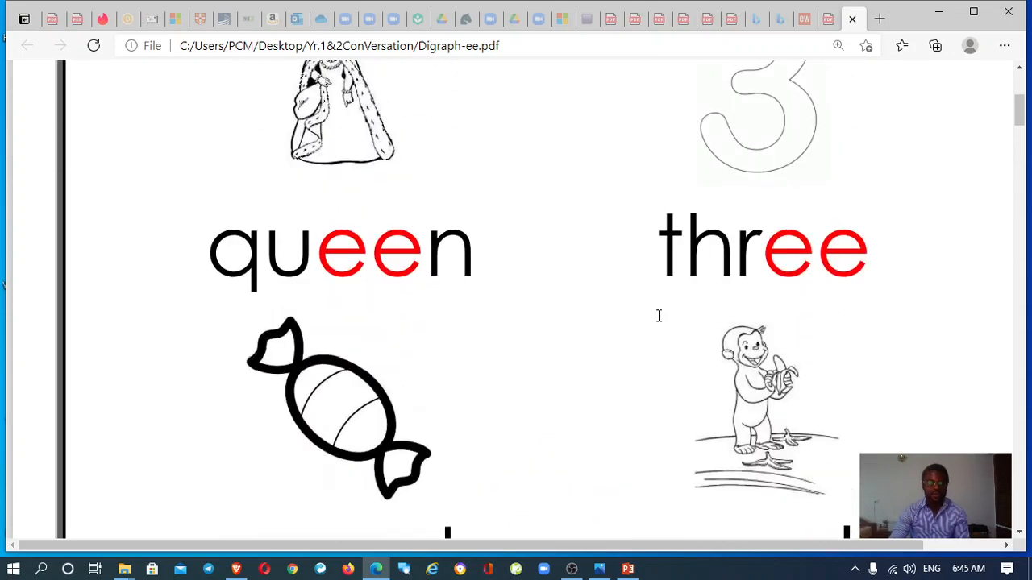
mouse_move(623, 365)
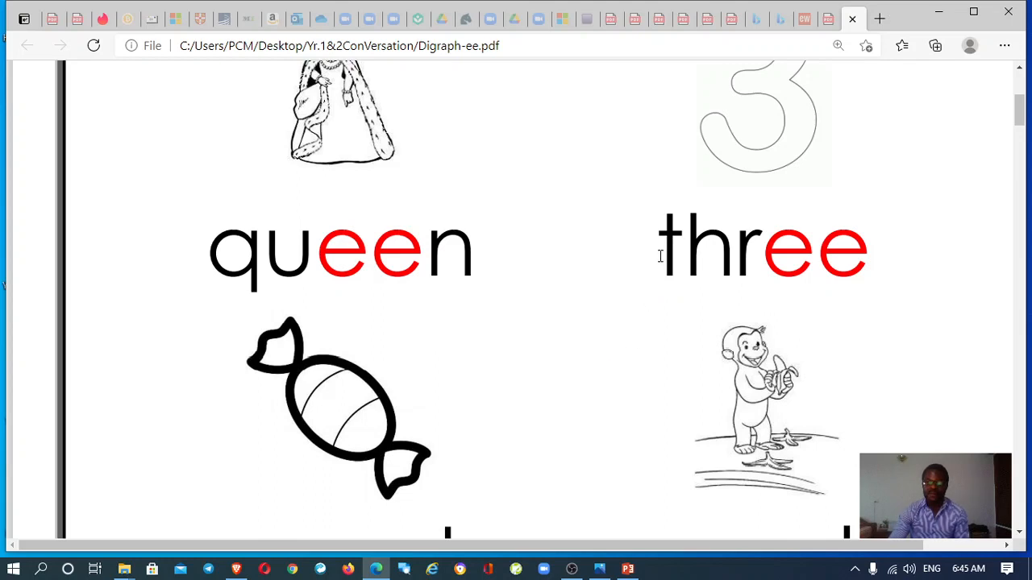
mouse_move(818, 155)
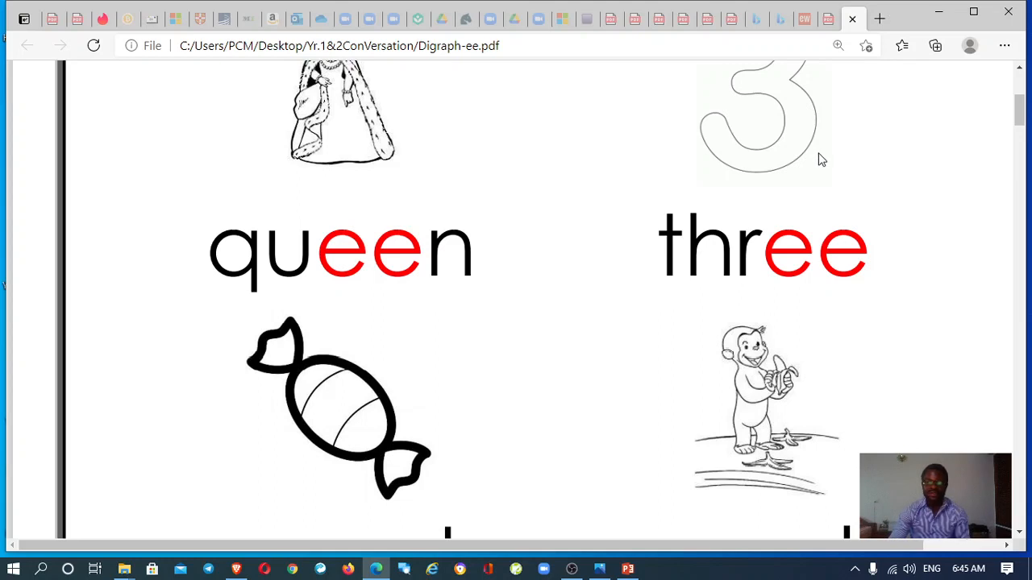
mouse_move(831, 204)
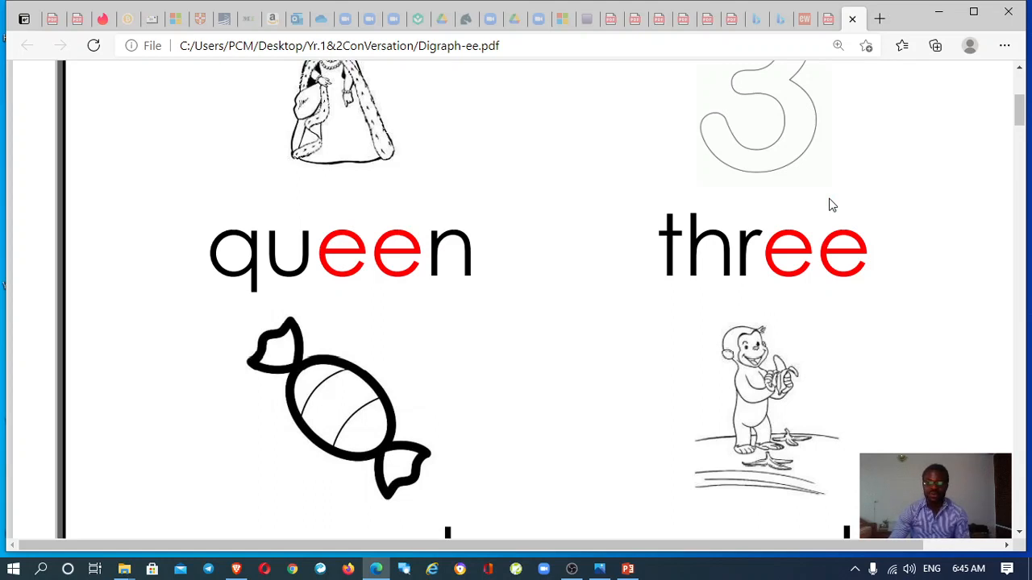
mouse_move(799, 256)
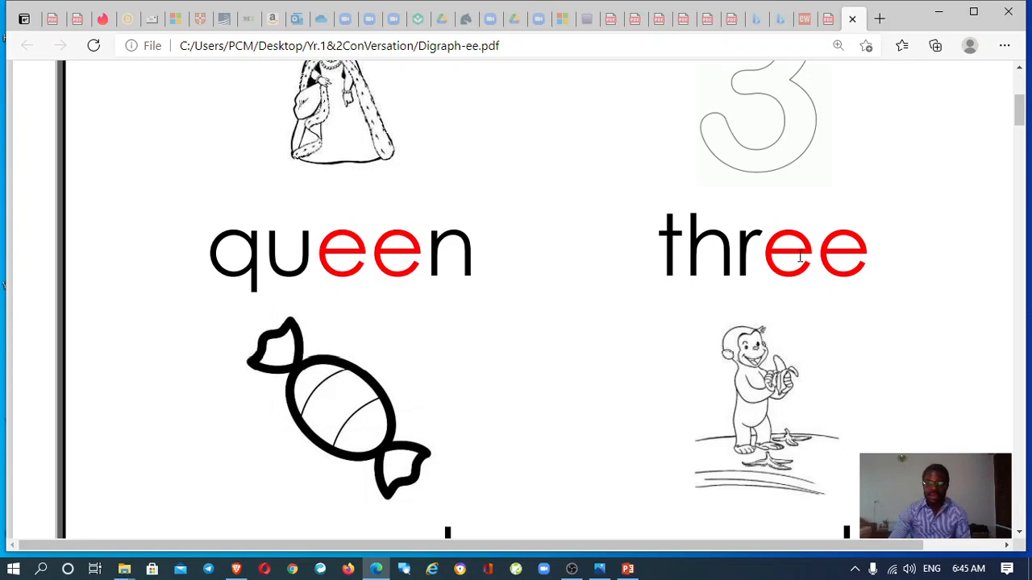